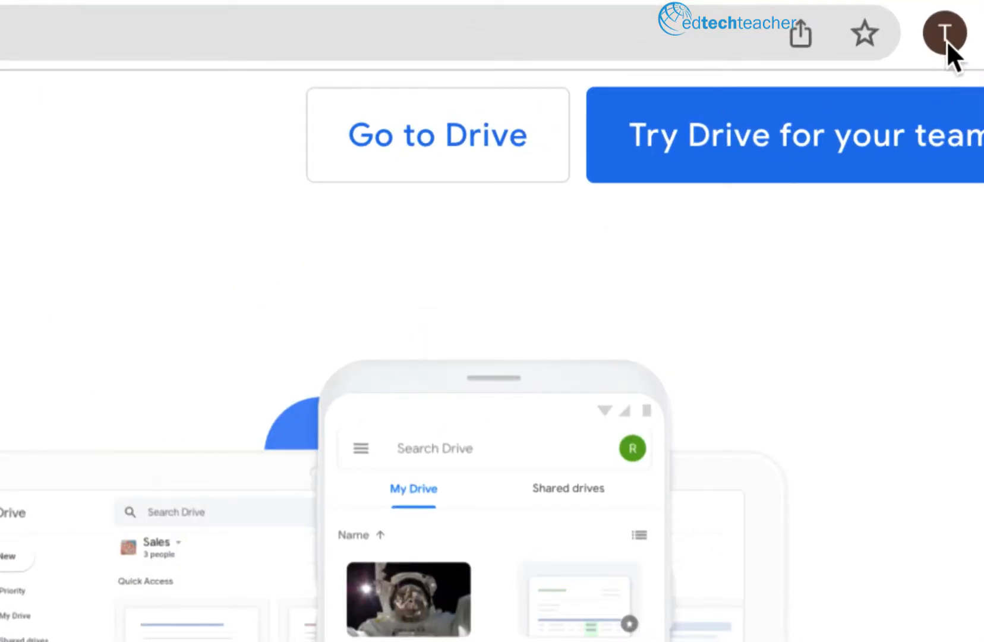
Check the signed-in account, then launch Google Drive from the Google apps grid in a new tab.
{"action": "left_click", "coordinate": [945, 31]}
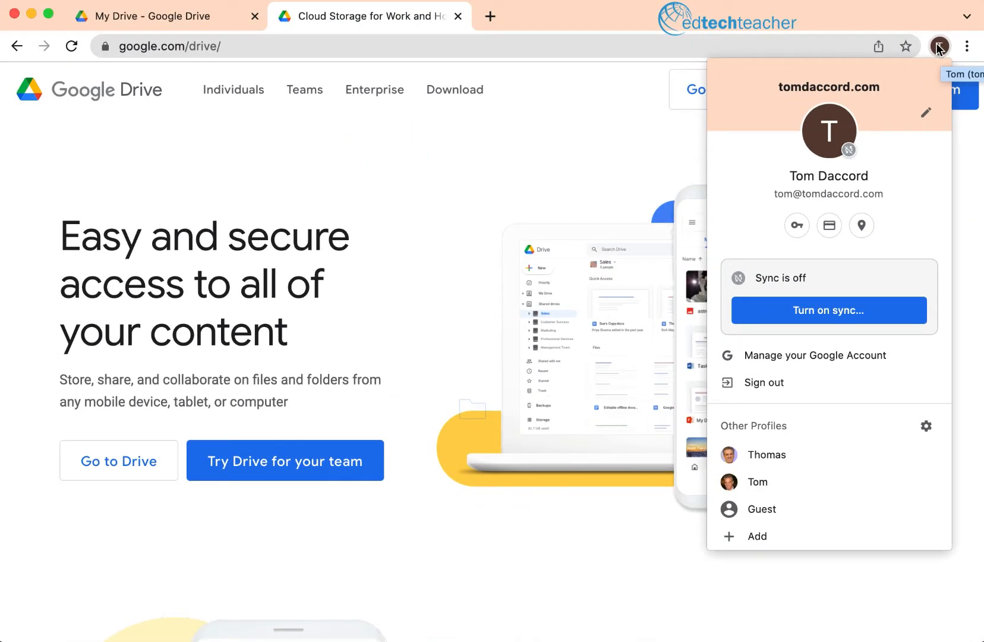
{"action": "left_click", "coordinate": [562, 143]}
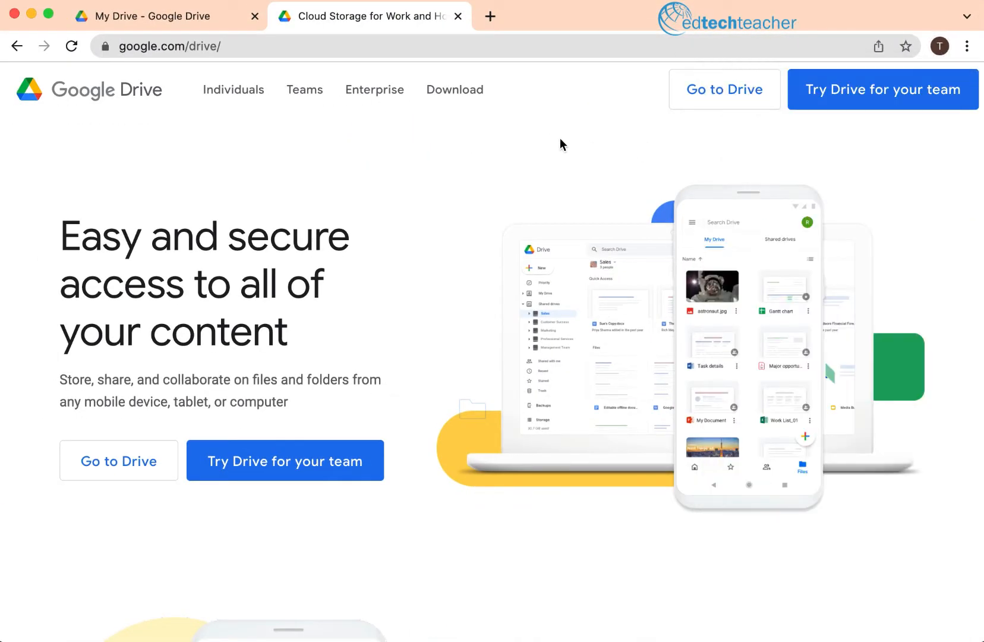
{"action": "mouse_move", "coordinate": [661, 126]}
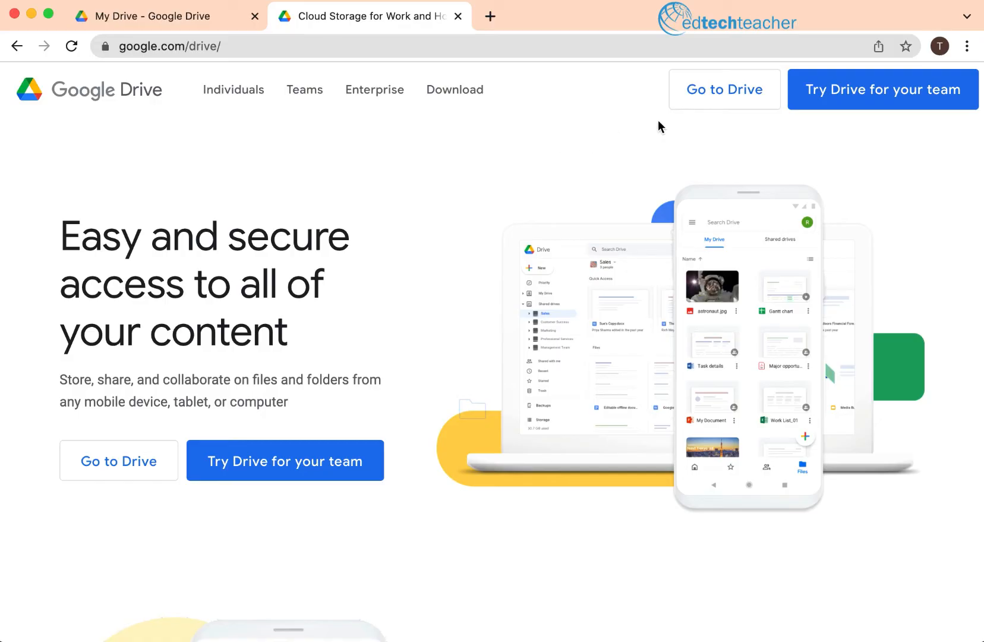
{"action": "mouse_move", "coordinate": [183, 67]}
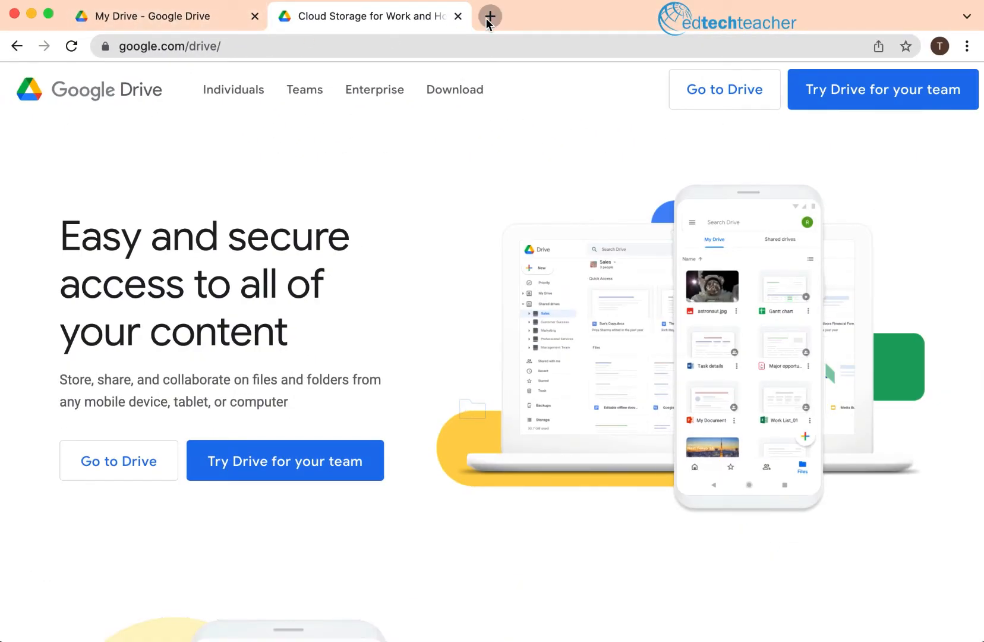
{"action": "left_click", "coordinate": [489, 16]}
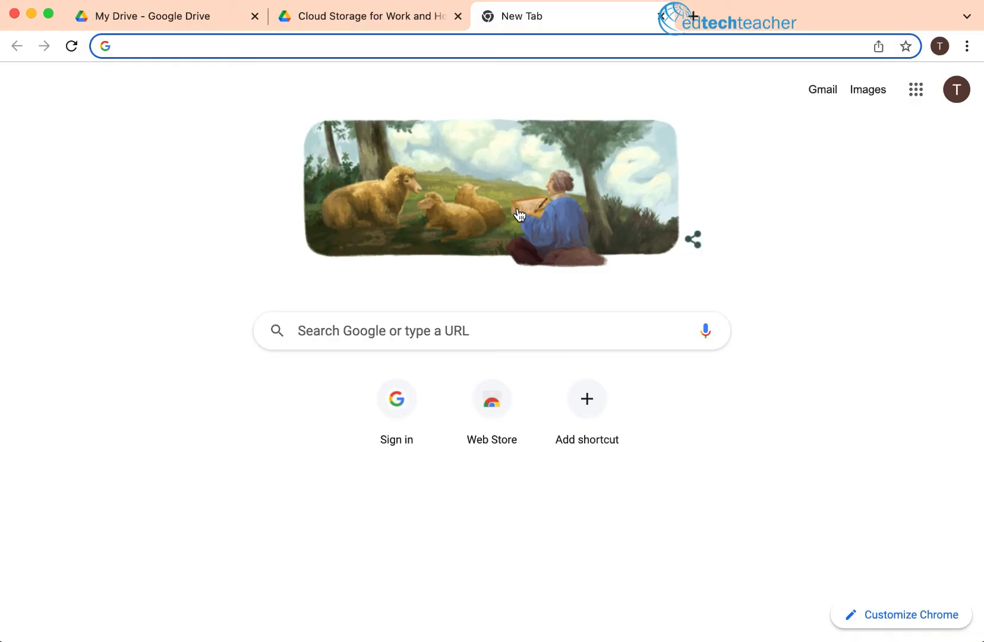
{"action": "mouse_move", "coordinate": [917, 89]}
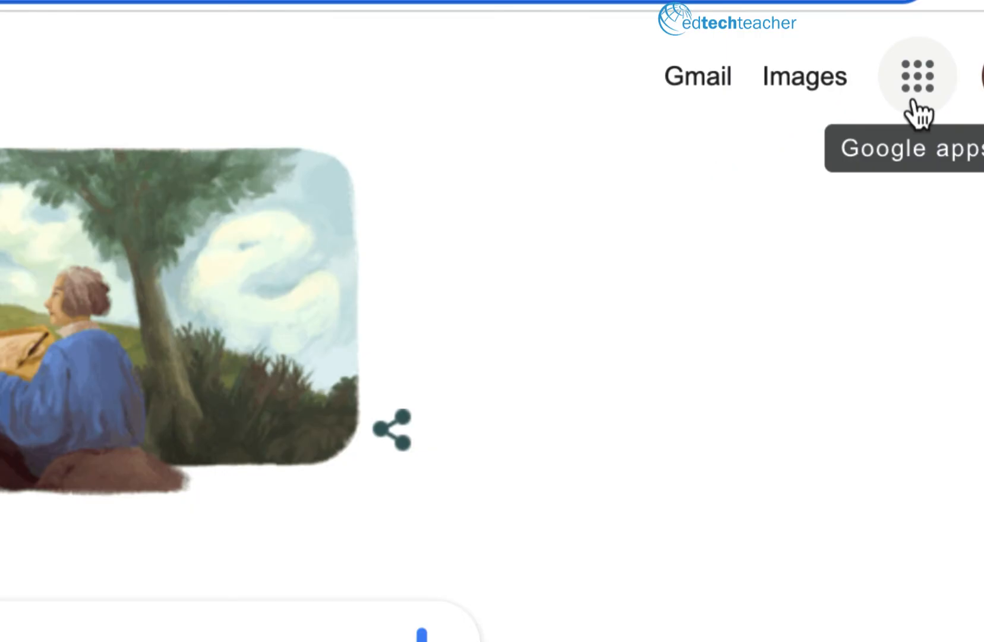
{"action": "mouse_move", "coordinate": [916, 101]}
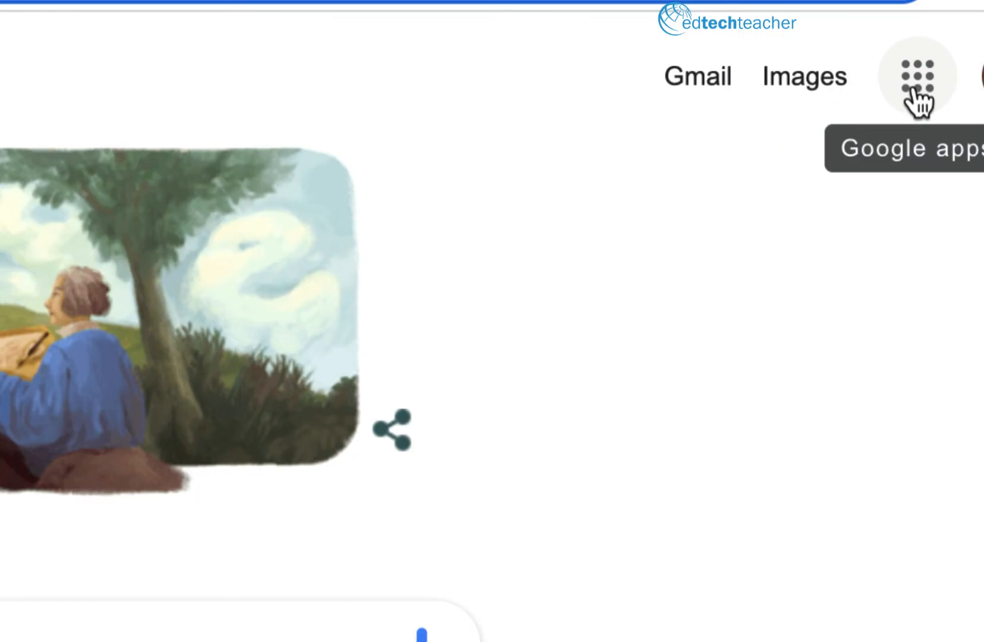
{"action": "left_click", "coordinate": [918, 74]}
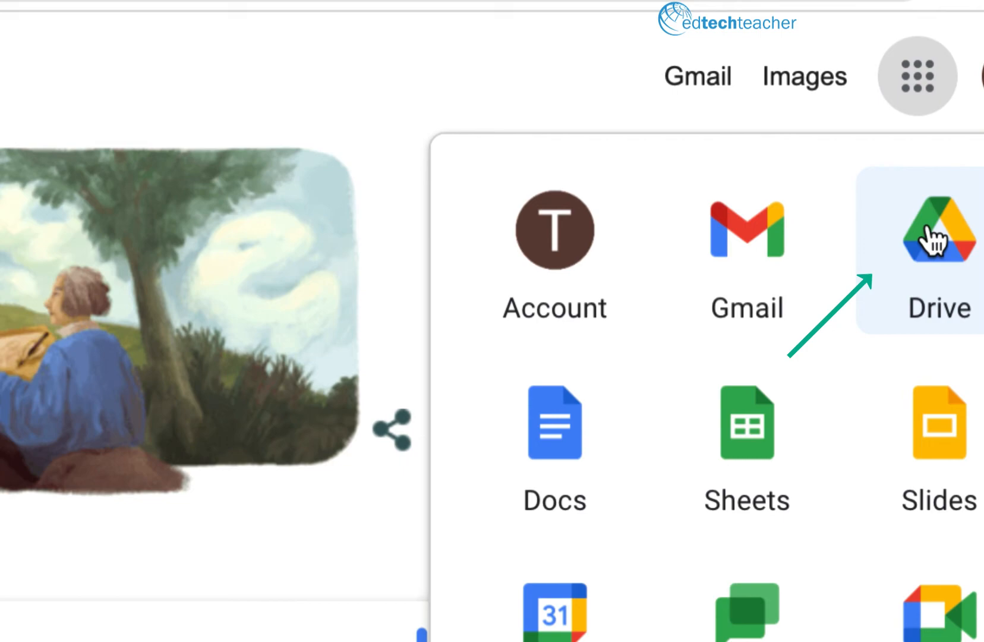
{"action": "left_click", "coordinate": [924, 244]}
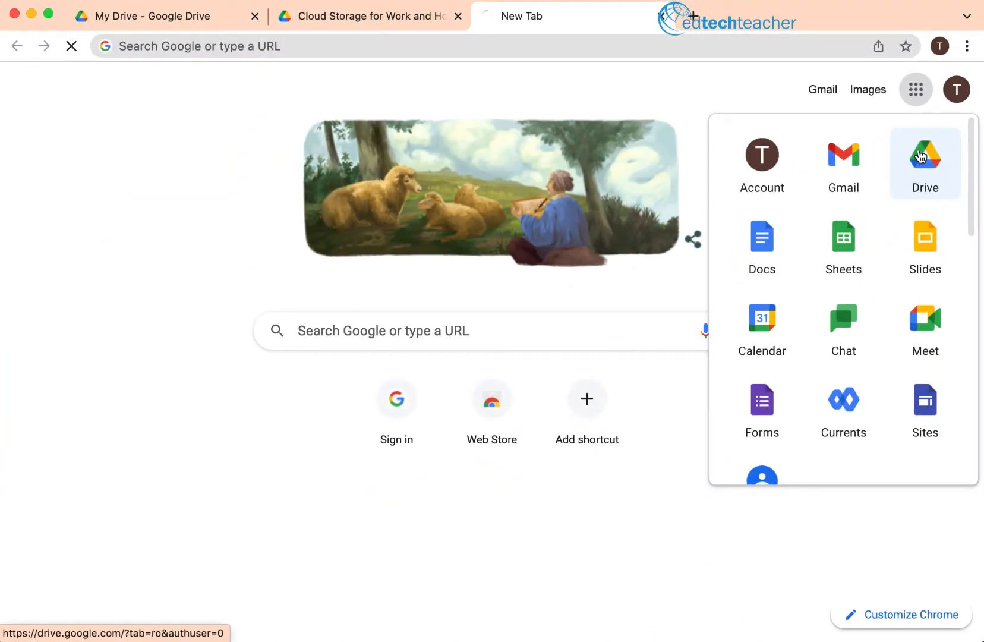
Go to My Drive, showing suggested files and the My Videos folder.
{"action": "left_click", "coordinate": [926, 159]}
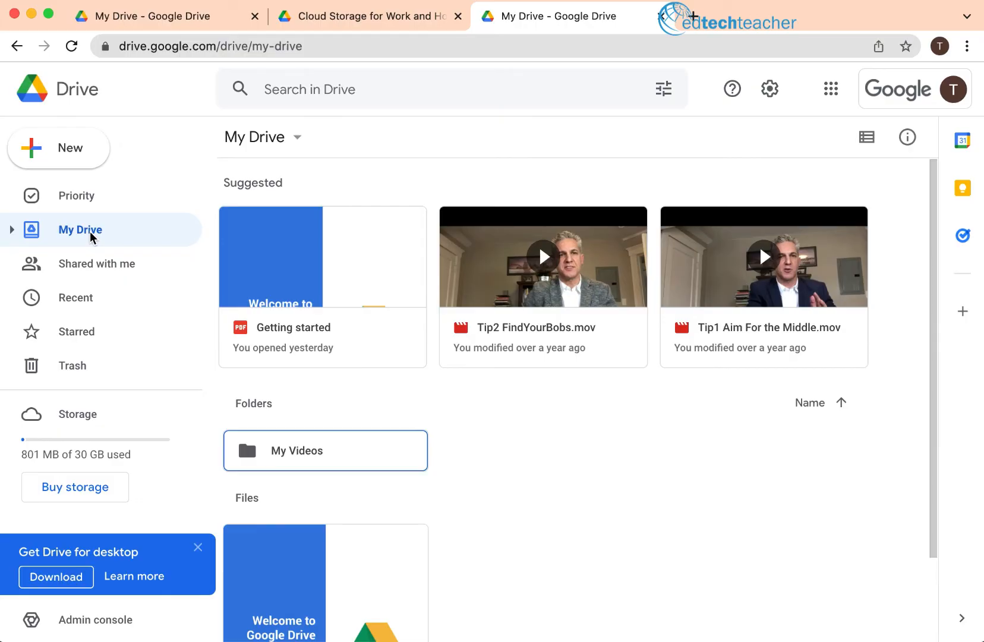
{"action": "mouse_move", "coordinate": [133, 189]}
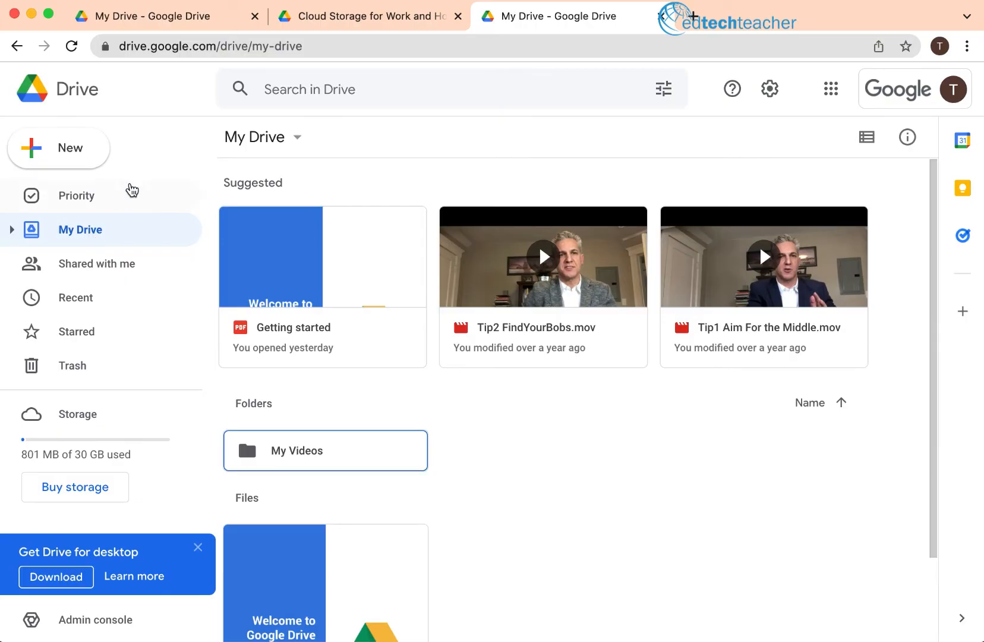
{"action": "mouse_move", "coordinate": [54, 154]}
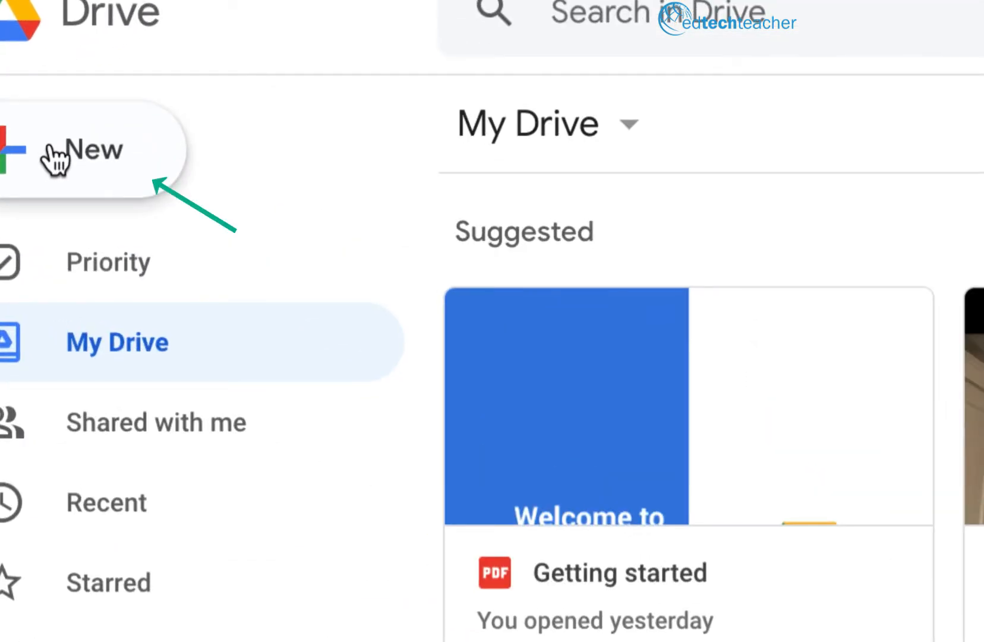
Create a new folder named 'My Classrooms' in My Drive via New > Folder.
{"action": "left_click", "coordinate": [84, 150]}
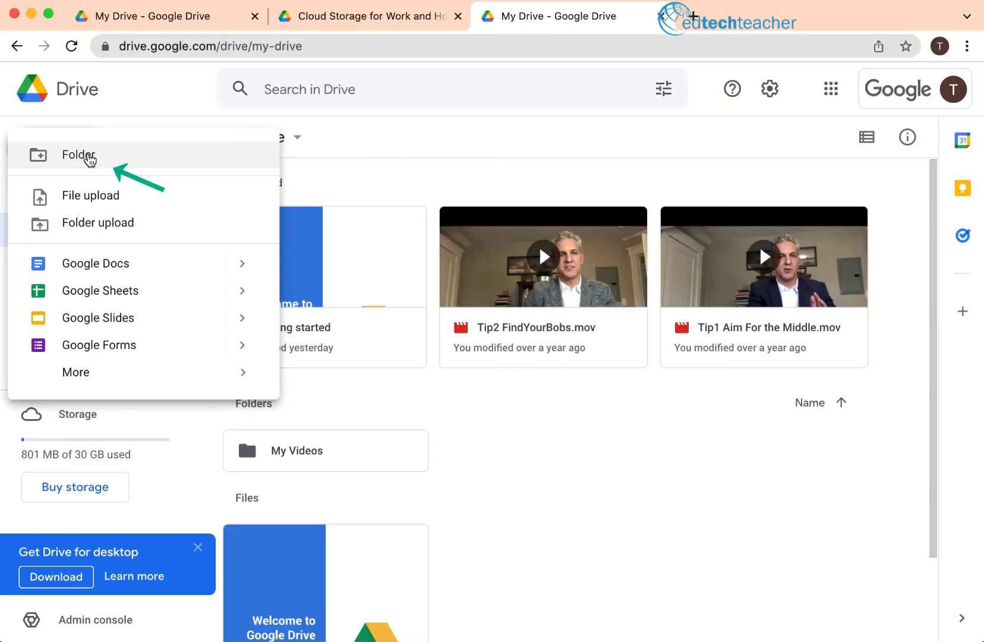
{"action": "left_click", "coordinate": [76, 156]}
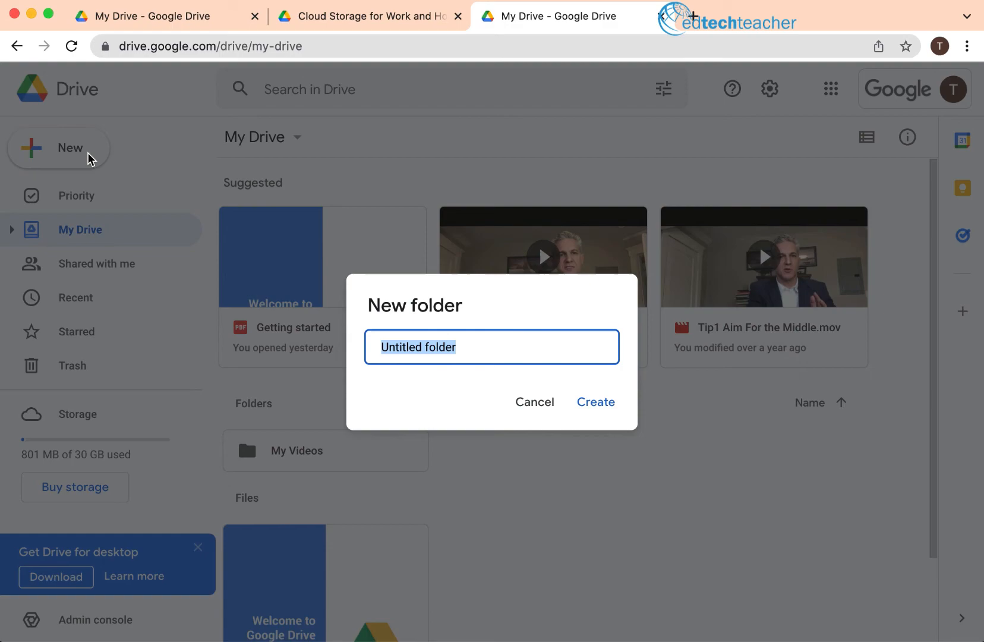
{"action": "type", "text": "M"}
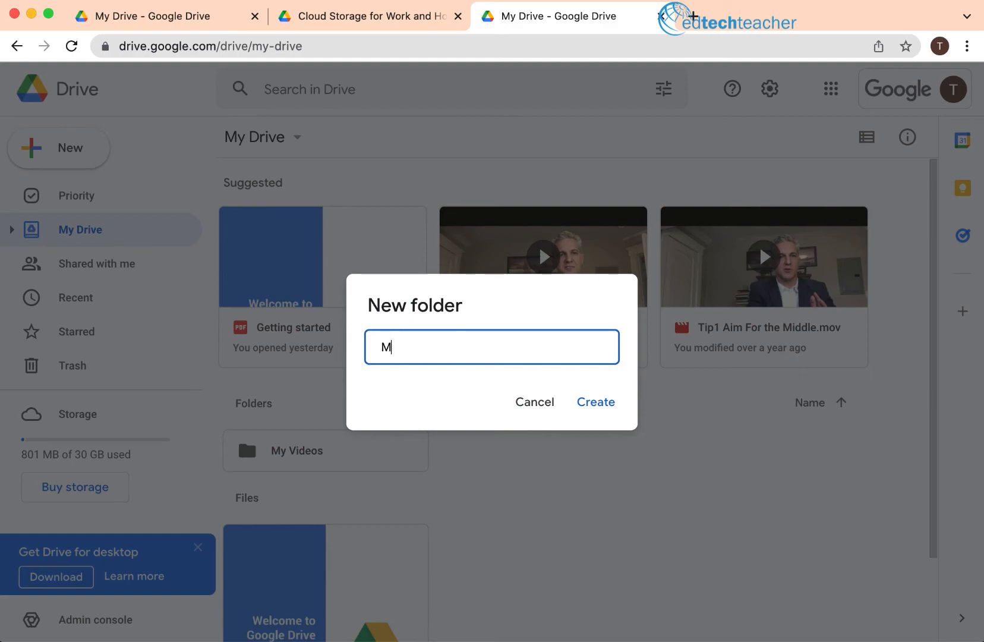
{"action": "type", "text": "y Clas"}
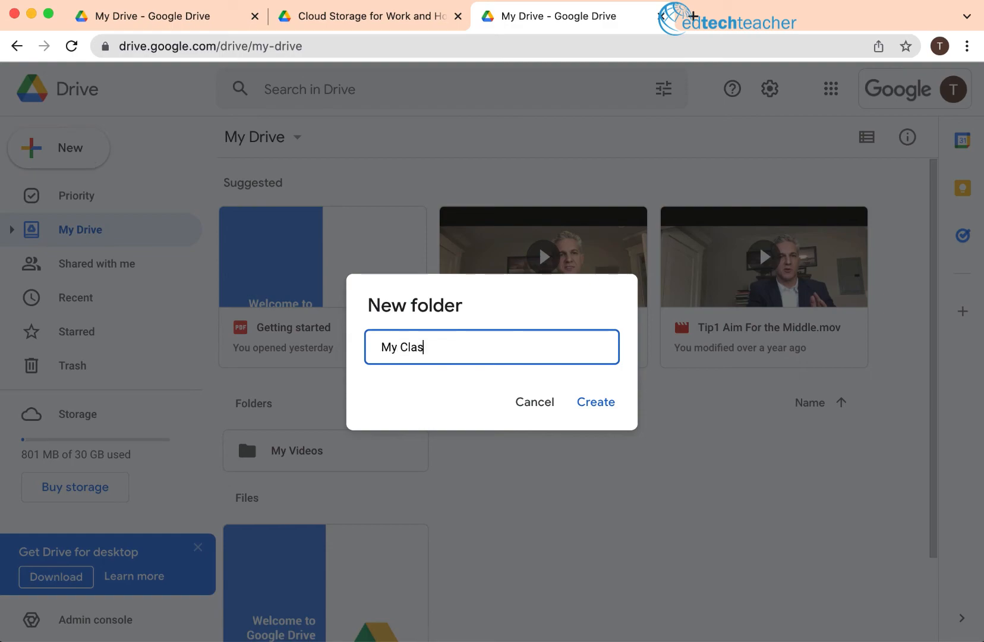
{"action": "type", "text": "srooms"}
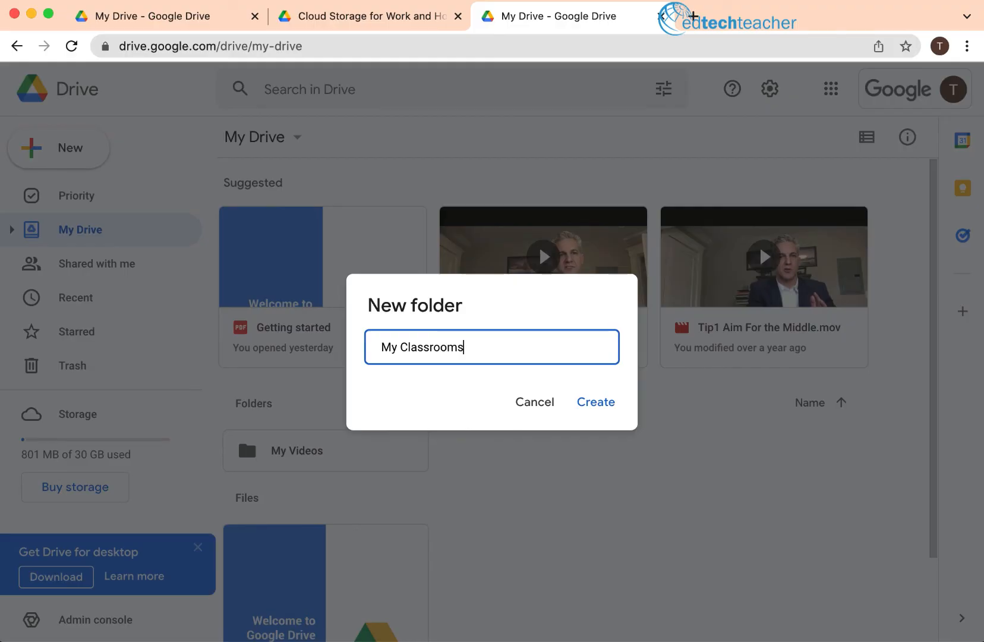
{"action": "mouse_move", "coordinate": [599, 405]}
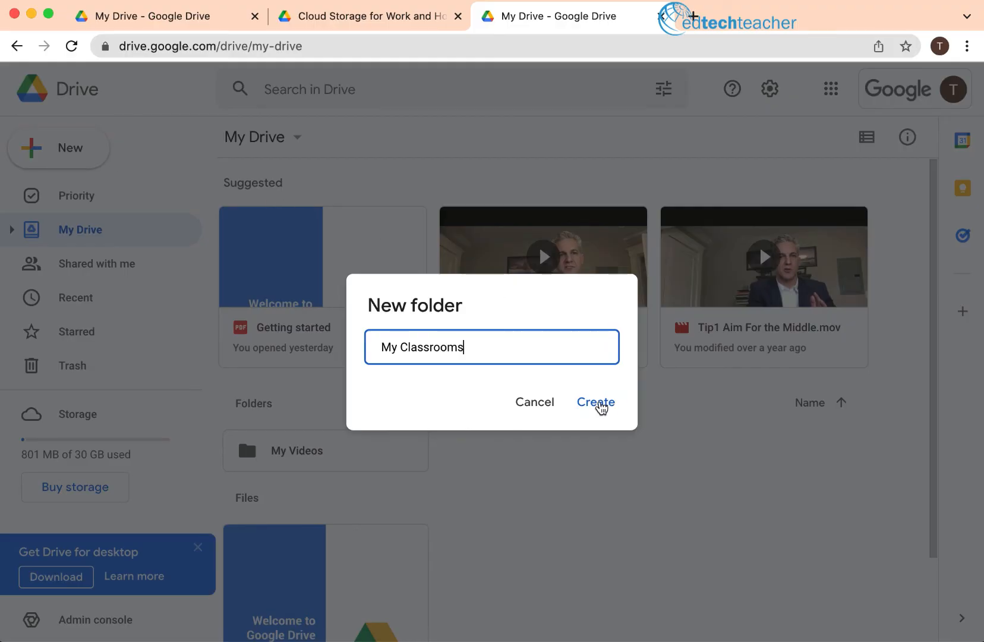
{"action": "left_click", "coordinate": [597, 402]}
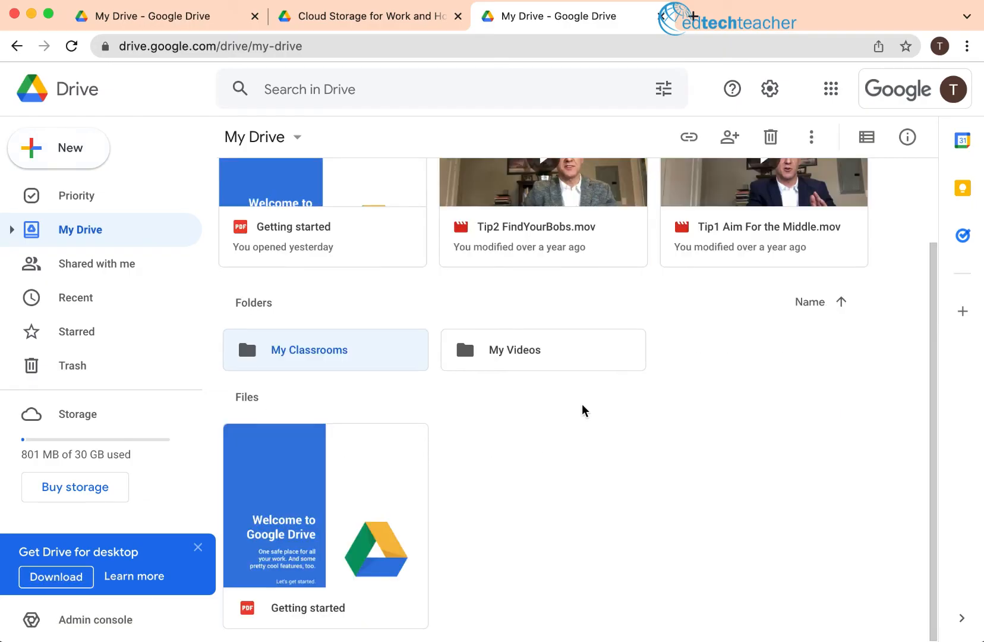
{"action": "mouse_move", "coordinate": [316, 367]}
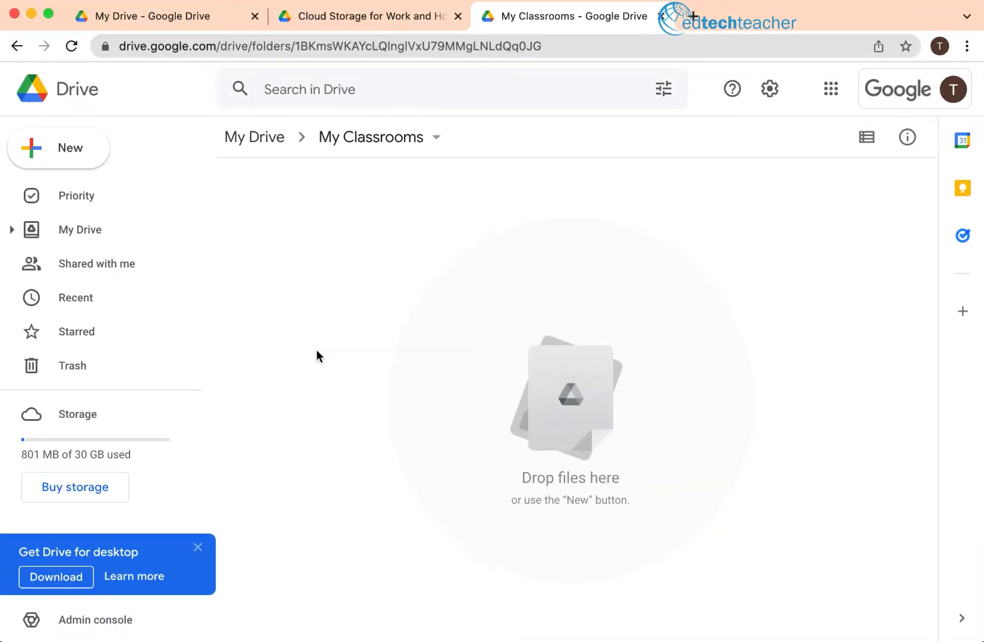
{"action": "mouse_move", "coordinate": [558, 411]}
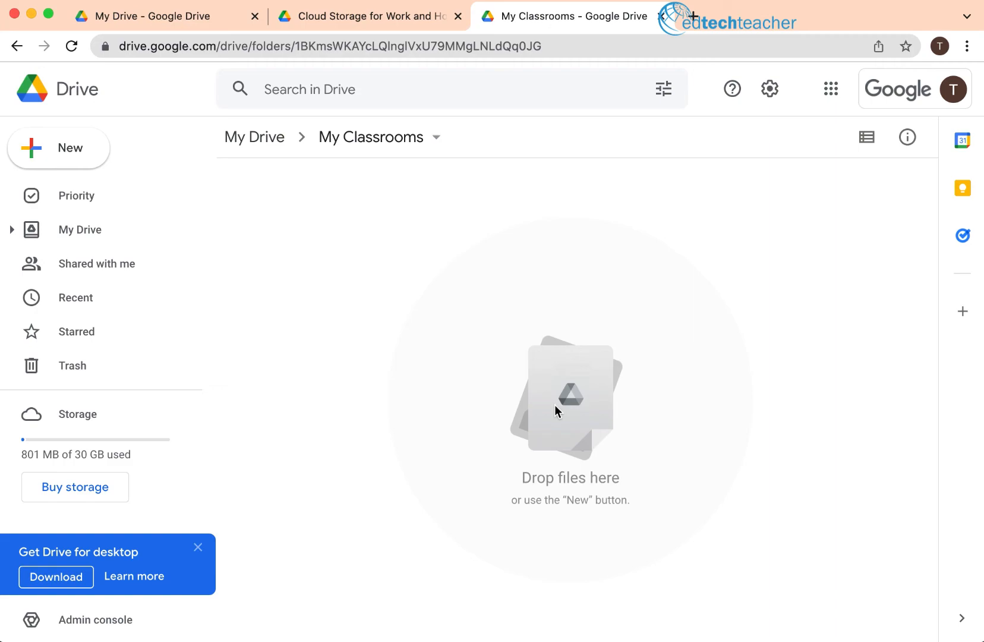
{"action": "mouse_move", "coordinate": [64, 167]}
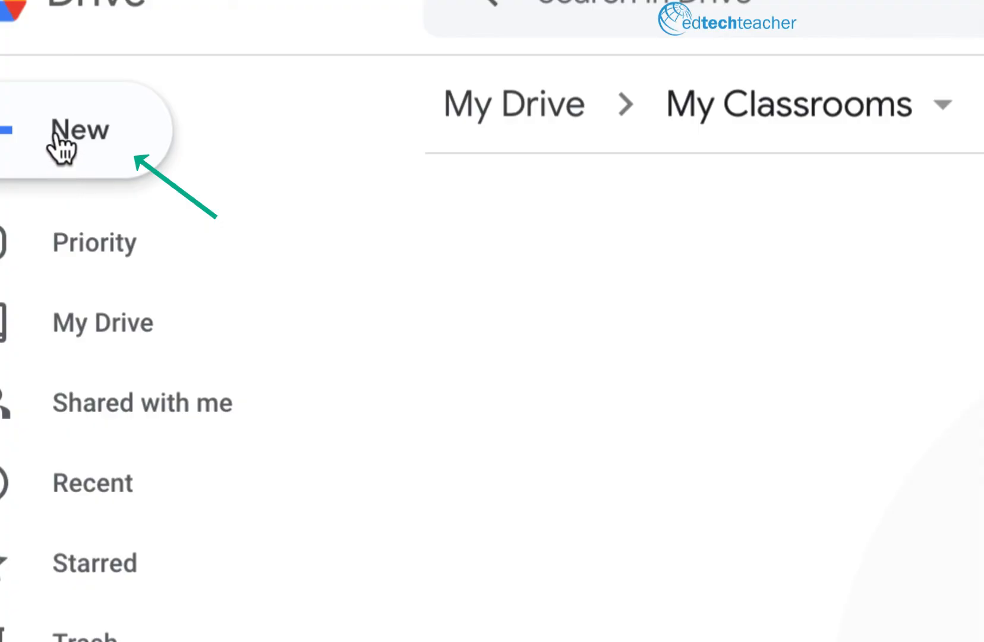
Create a 'Lessons' subfolder inside My Classrooms via New > Folder.
{"action": "left_click", "coordinate": [62, 145]}
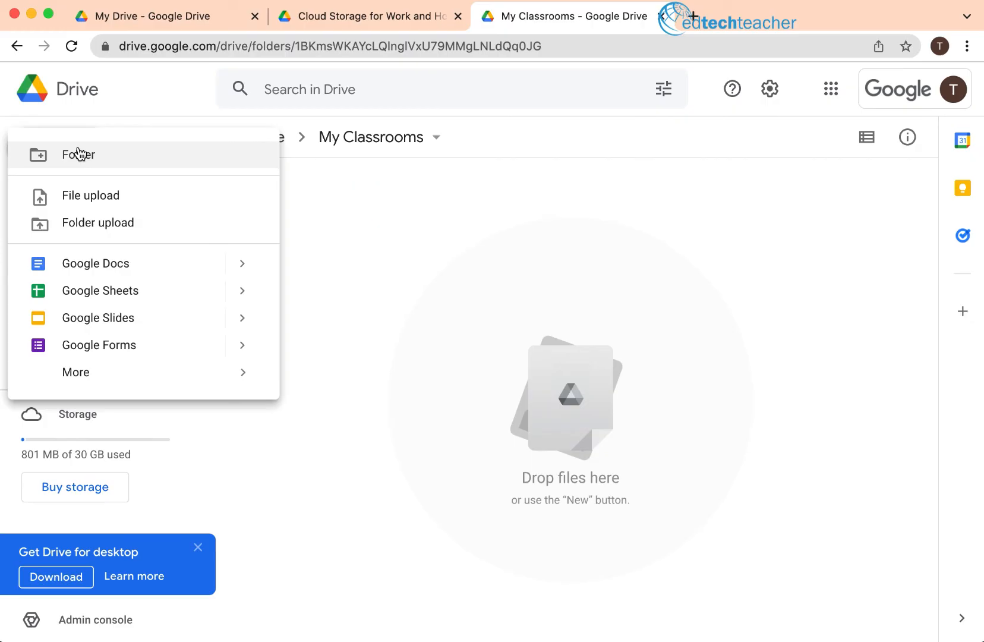
{"action": "left_click", "coordinate": [77, 155]}
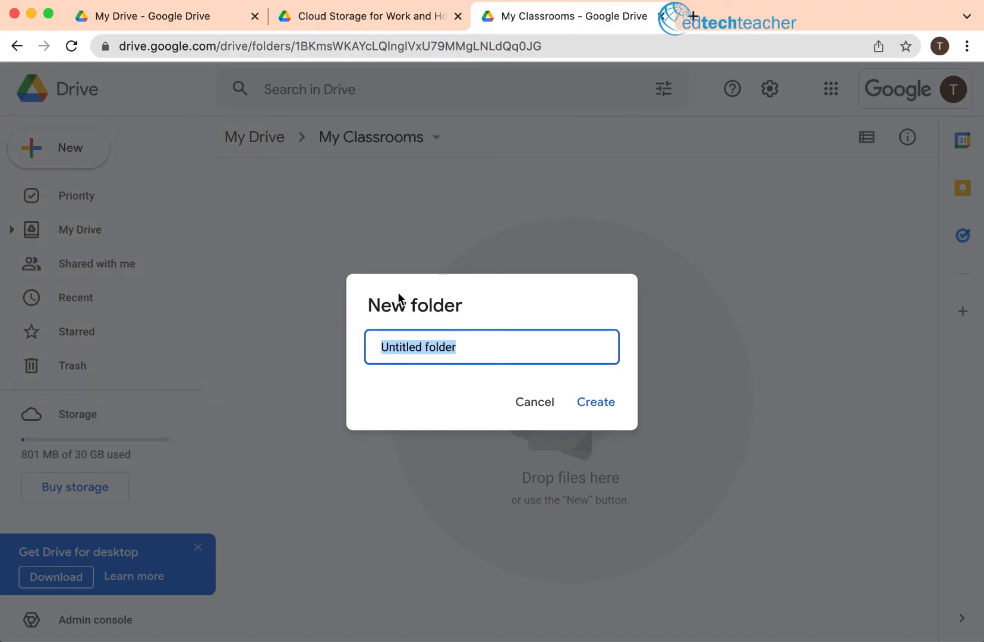
{"action": "type", "text": "Lessons"}
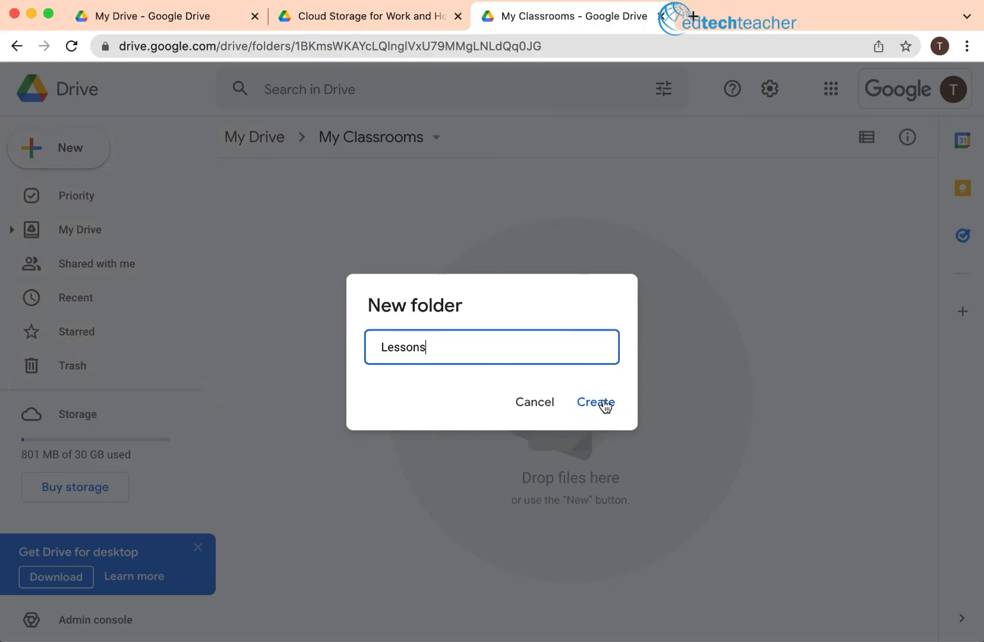
{"action": "left_click", "coordinate": [595, 402]}
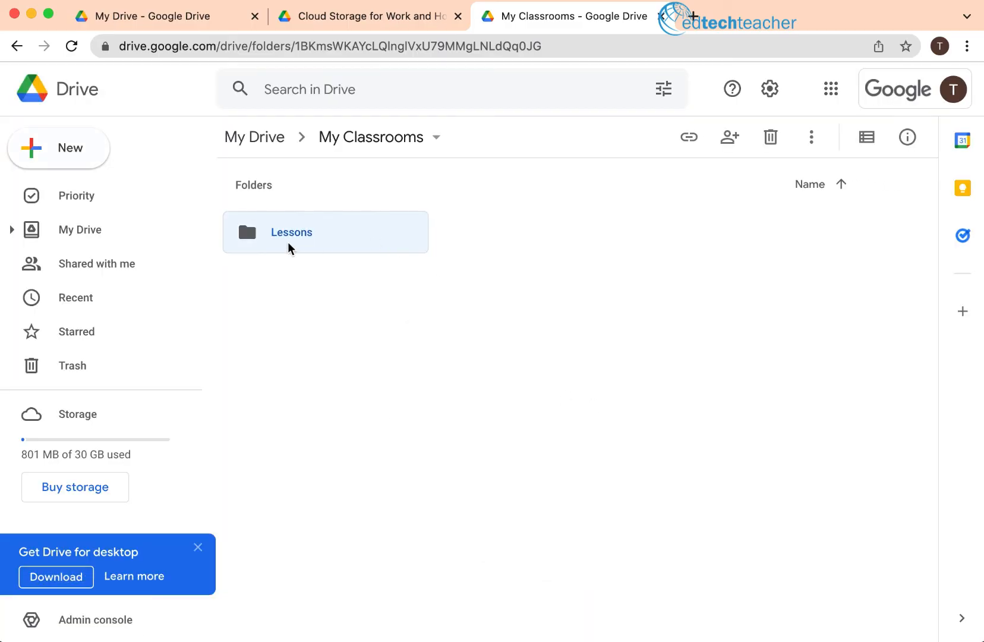
{"action": "mouse_move", "coordinate": [292, 245]}
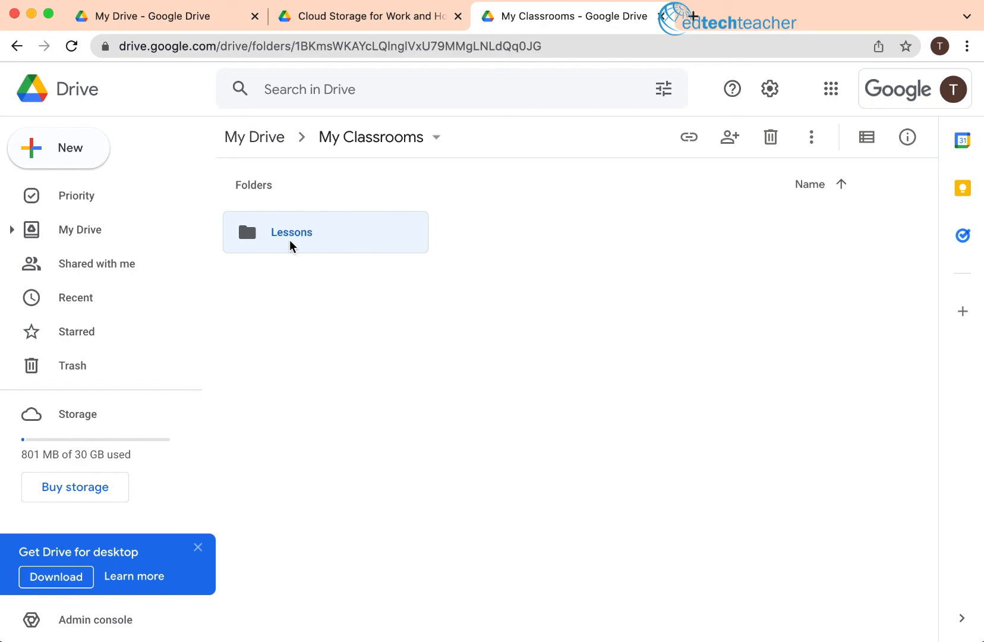
{"action": "mouse_move", "coordinate": [384, 147]}
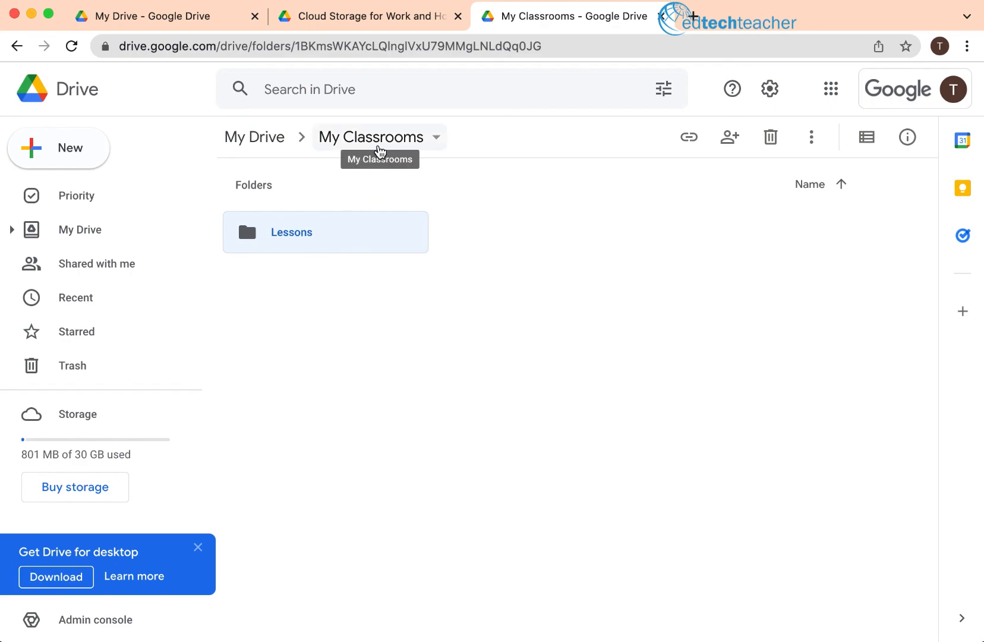
{"action": "mouse_move", "coordinate": [86, 244]}
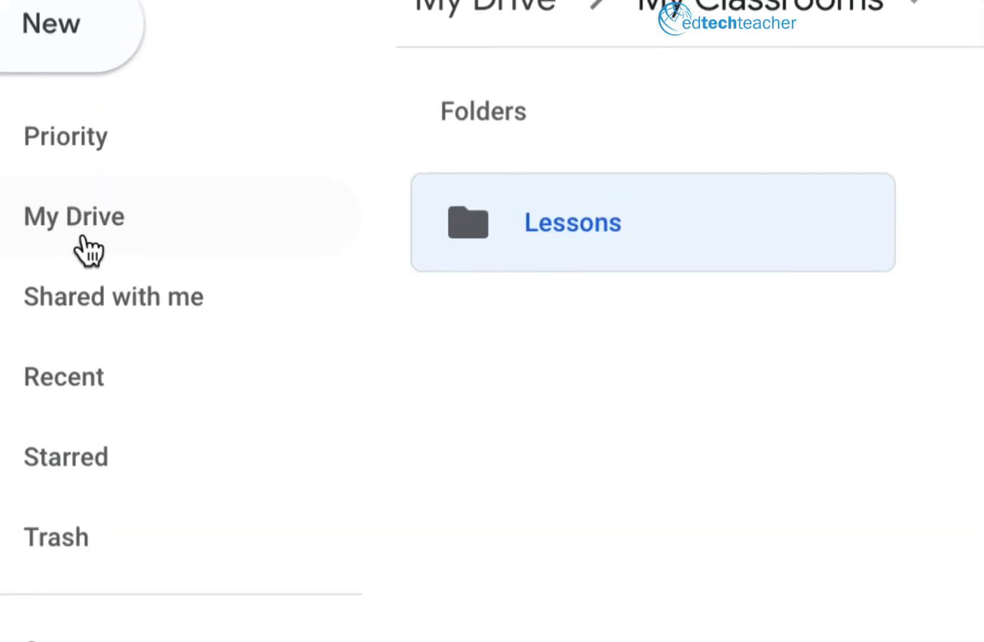
{"action": "mouse_move", "coordinate": [113, 244]}
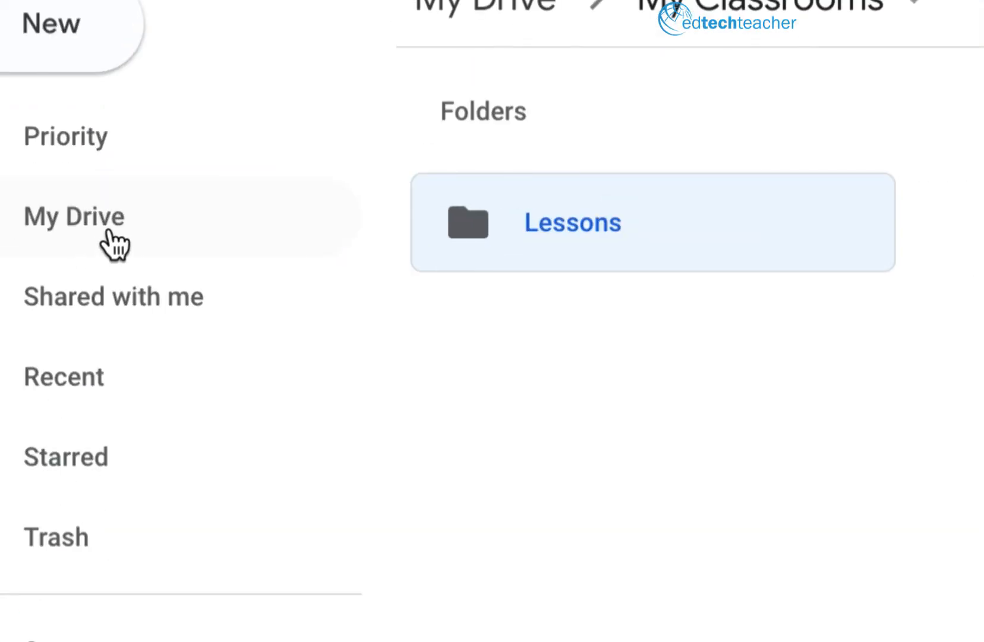